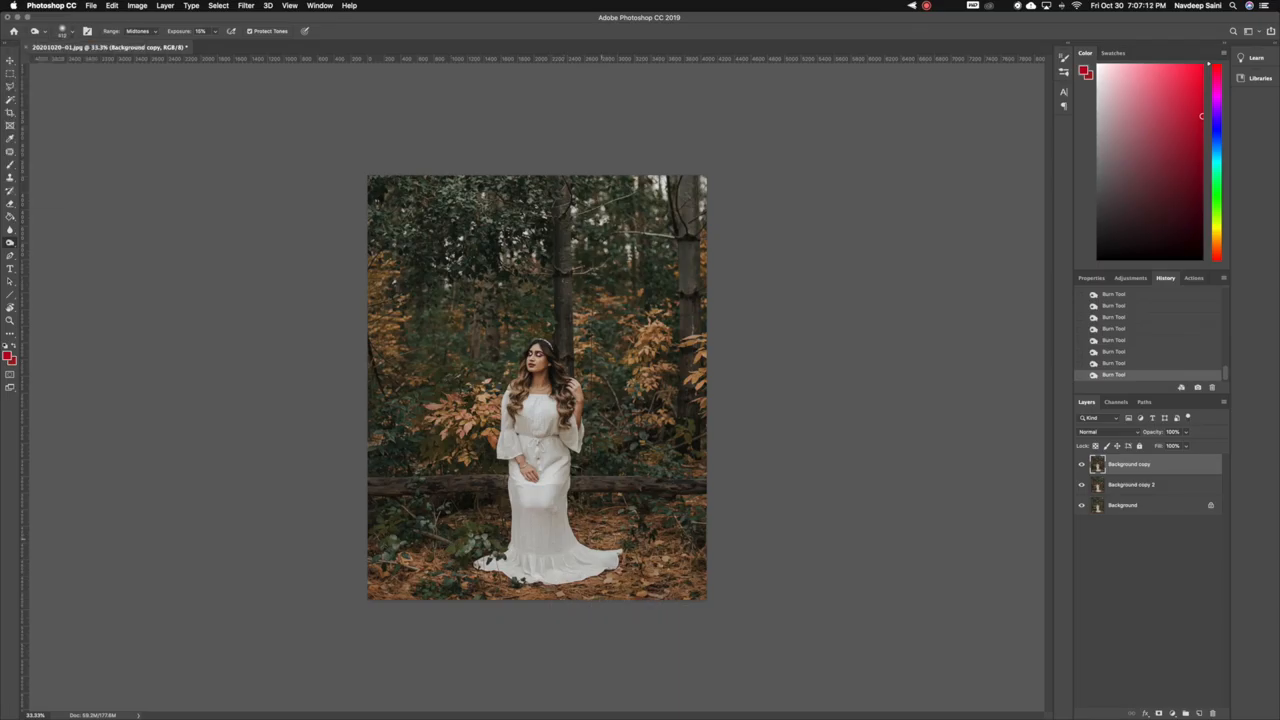
Open Filter > Liquify on the Background copy of the forest portrait
click(237, 5)
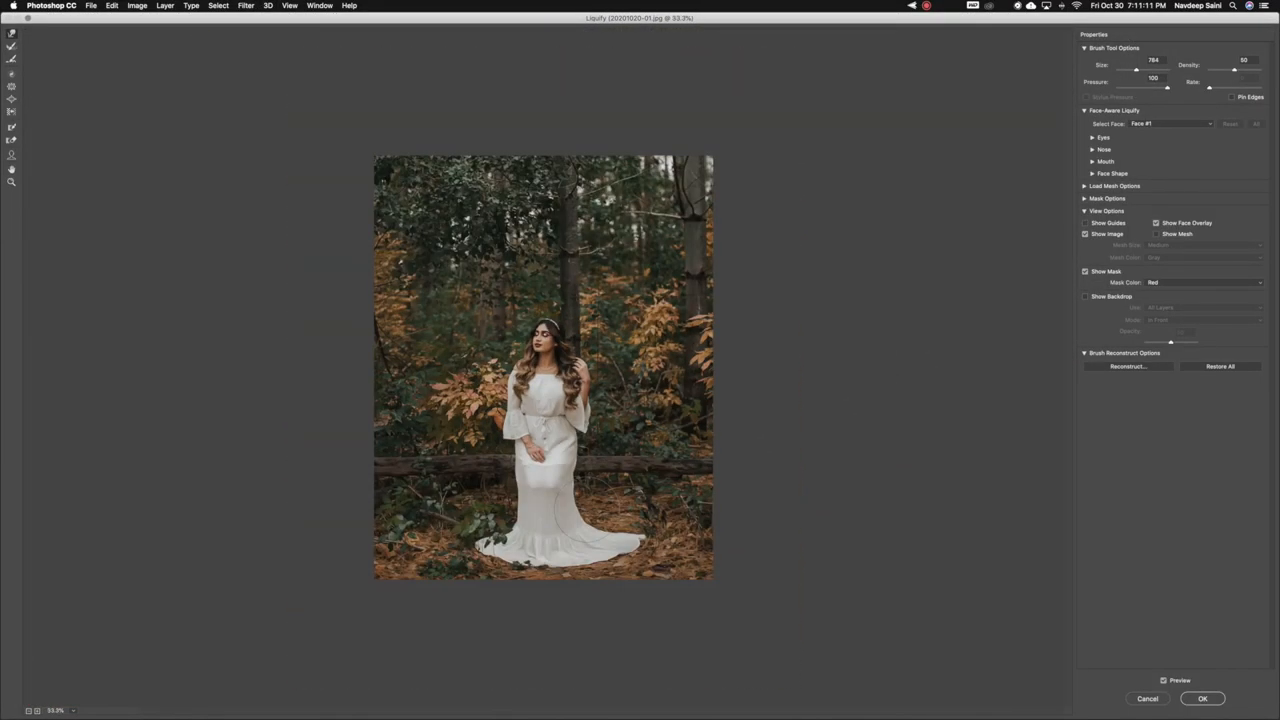
Apply the Liquify reshaping and paint the layer mask along the dress hem
click(1202, 698)
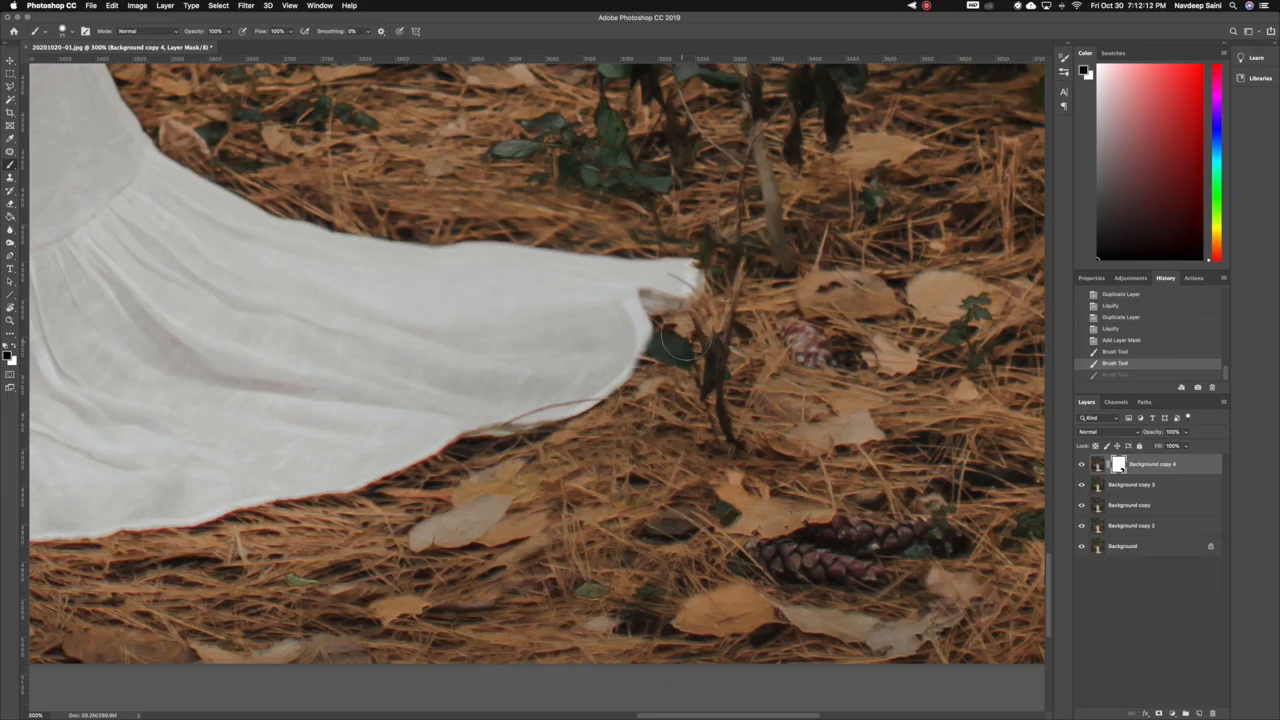
drag(680, 340, 560, 440)
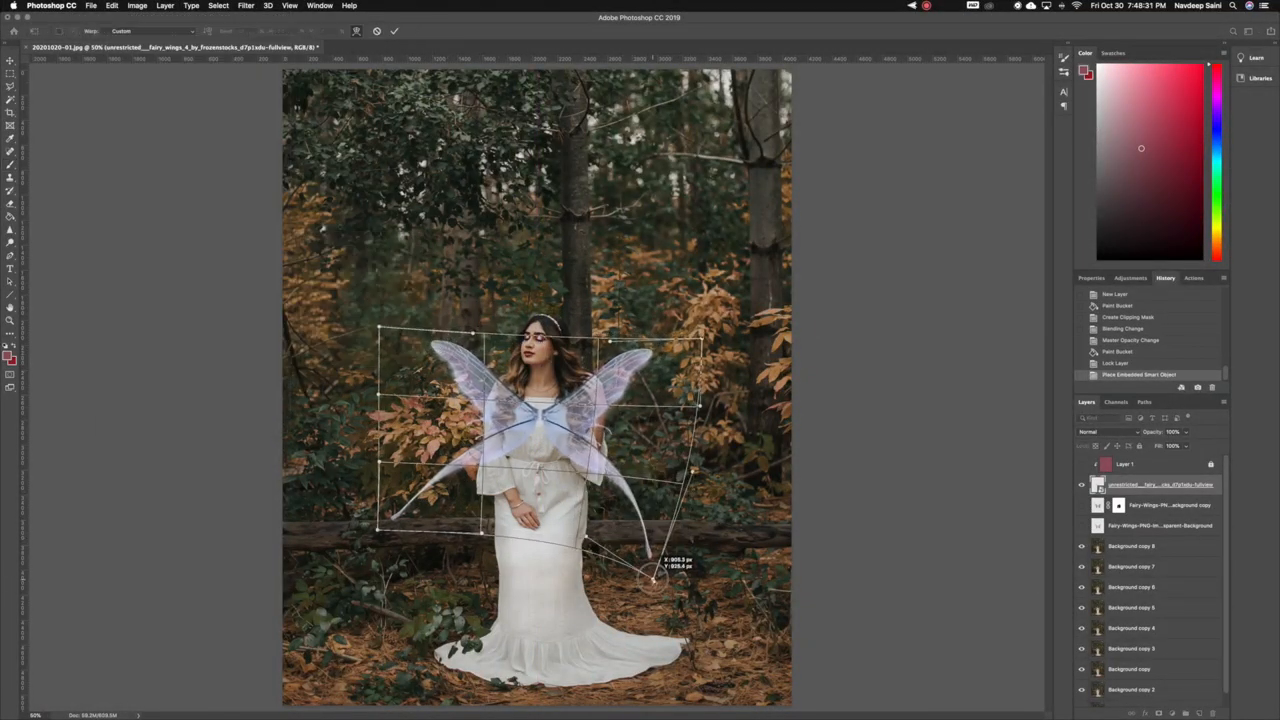
Warp the second wings behind her shoulders and darken them to -0.65 exposure
drag(685, 575, 705, 560)
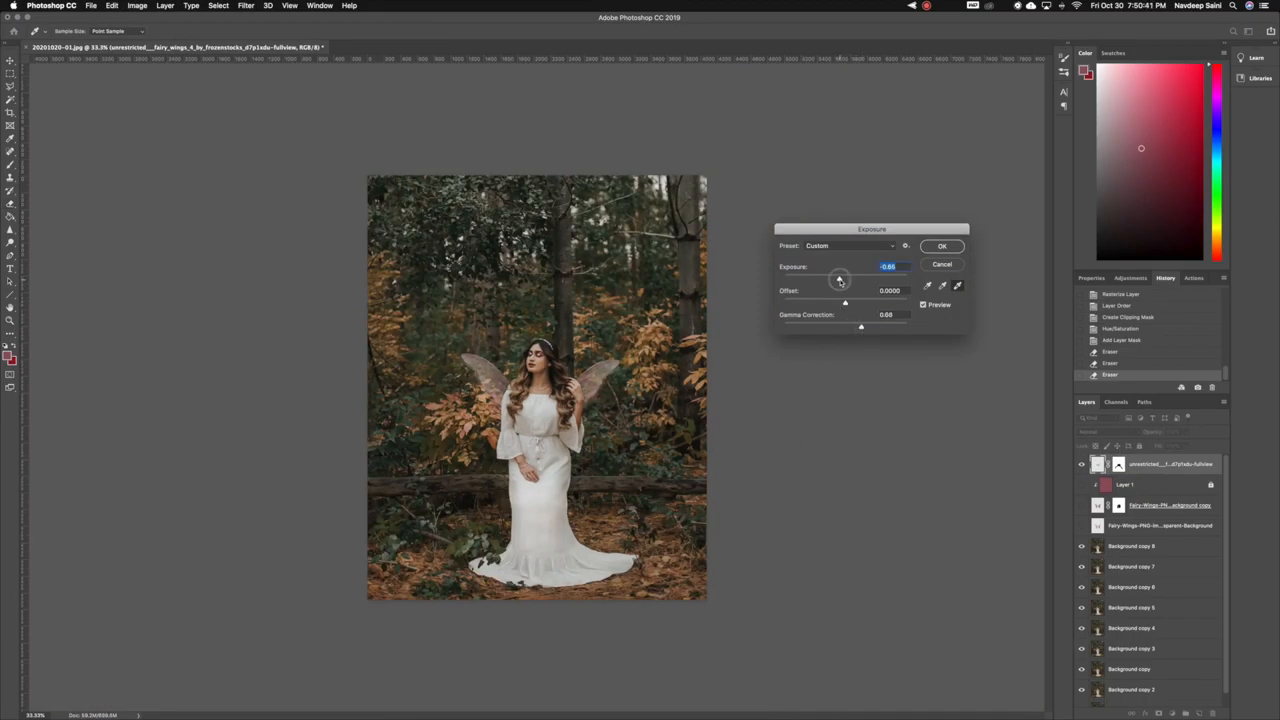
click(941, 246)
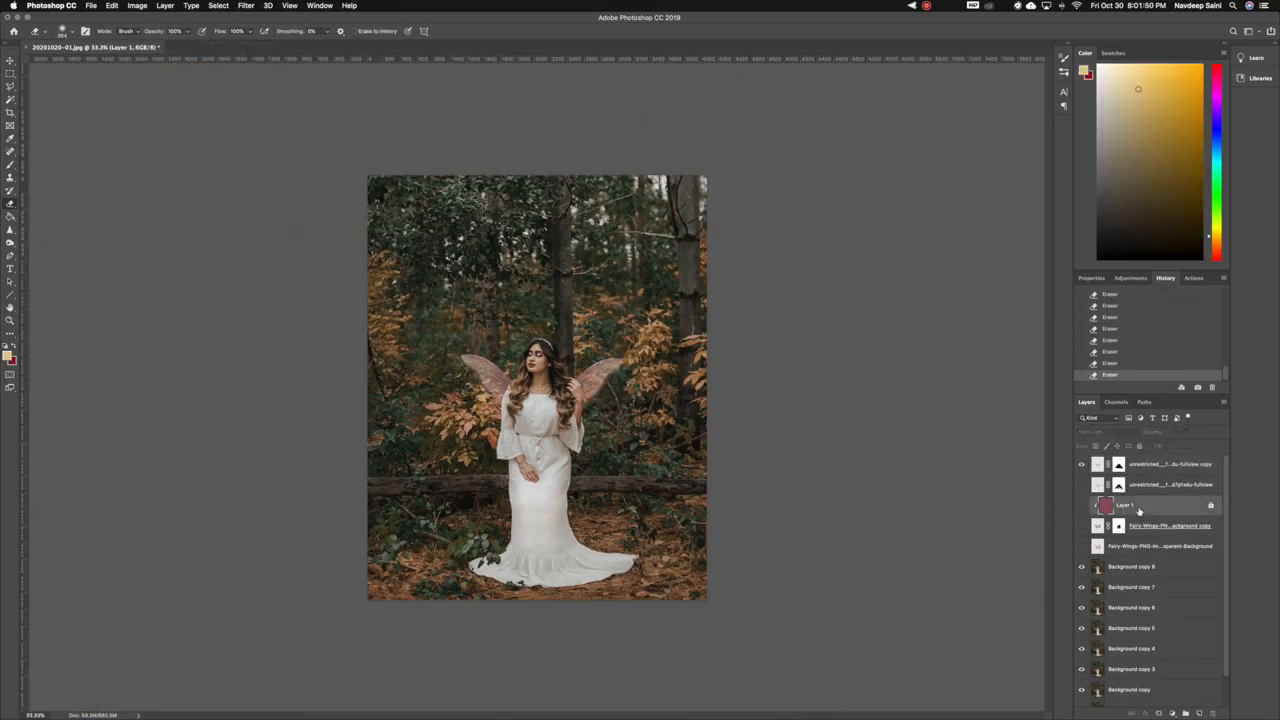
Select the clipped colour fill layer in the Layers panel
click(349, 6)
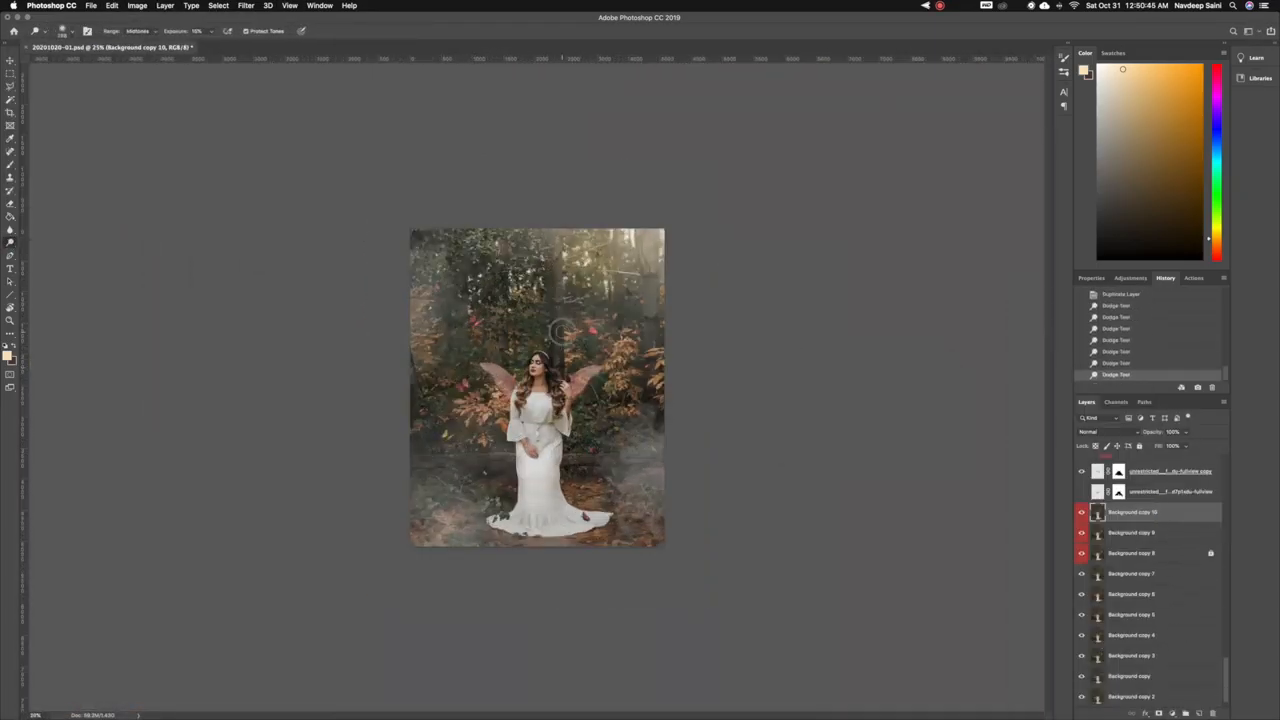
Dodge the light through the upper trees and apply High Pass at radius 3.0
click(350, 5)
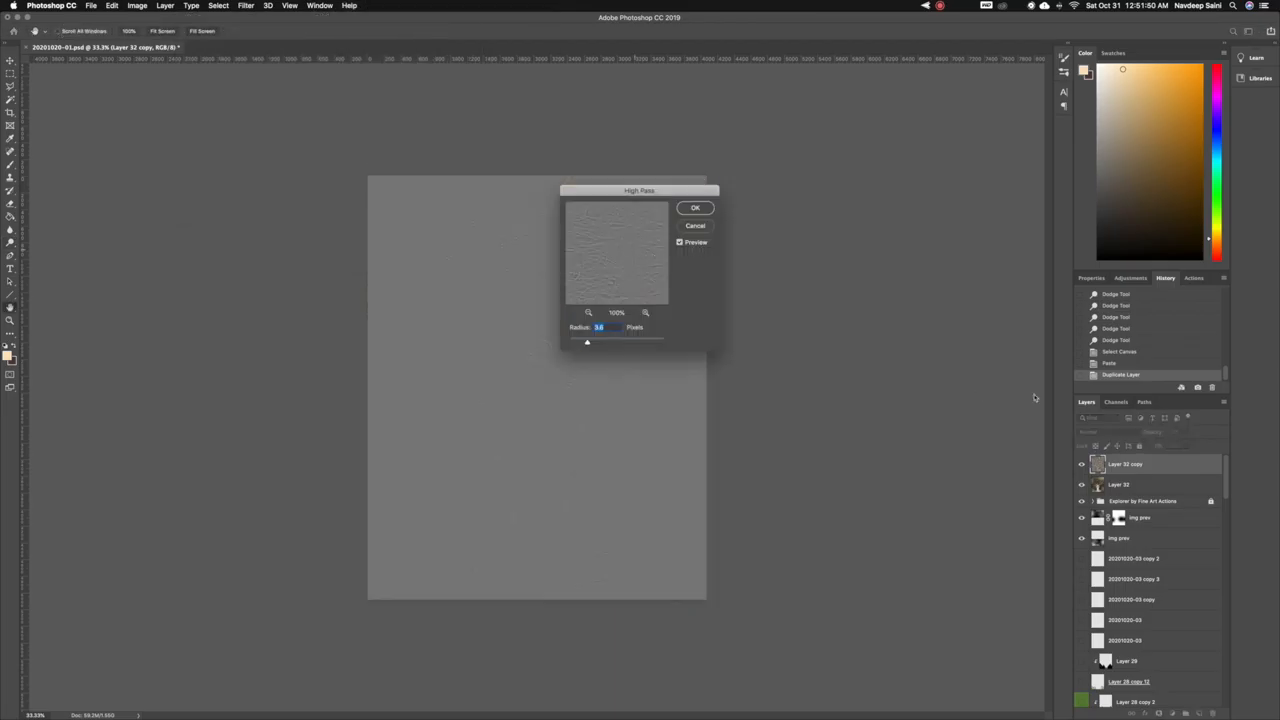
click(695, 207)
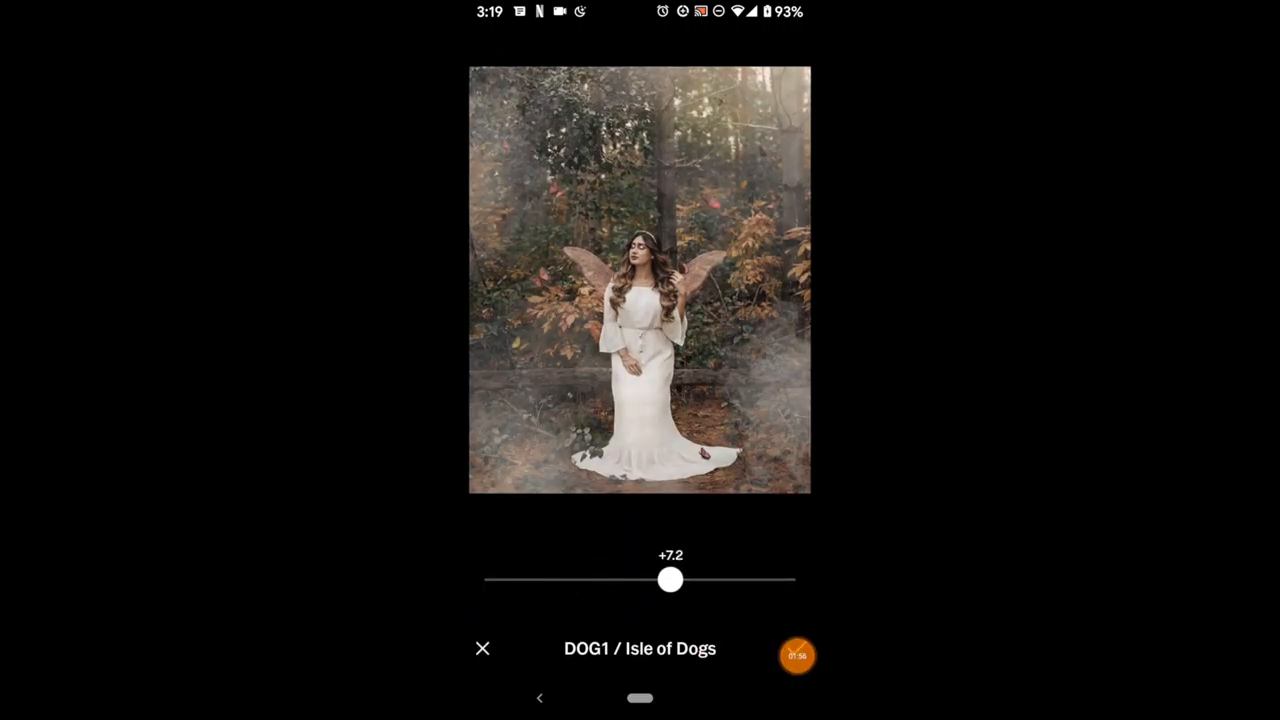
Set the Isle of Dogs preset to +7.2 and confirm a +4.9 vignette
drag(670, 579, 780, 579)
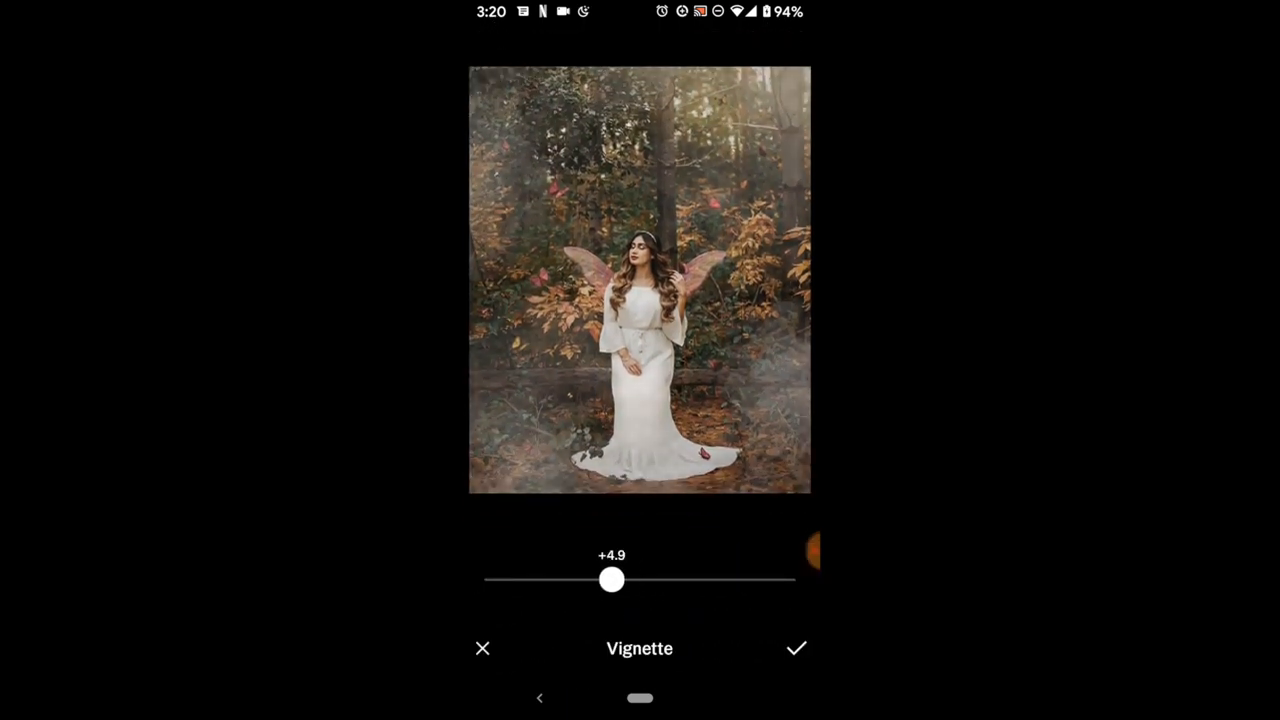
click(796, 648)
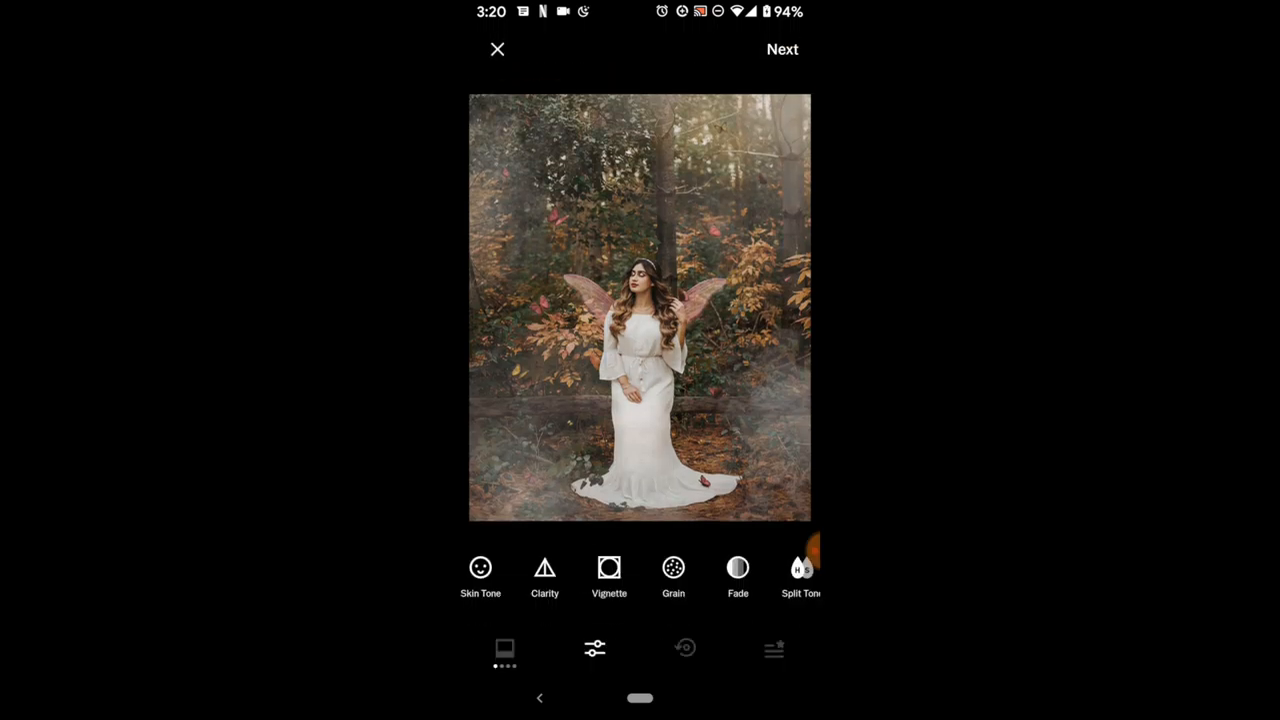